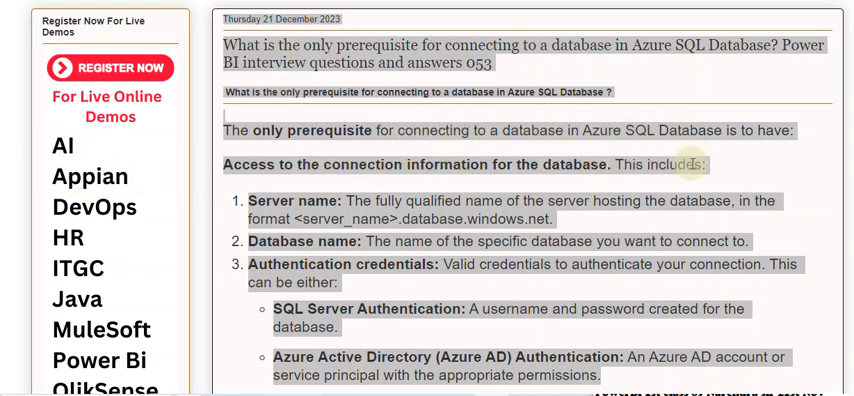
pyautogui.moveTo(385, 218)
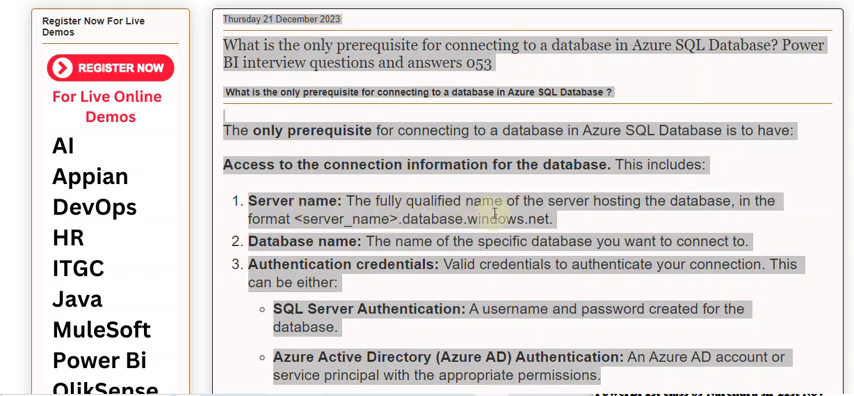
pyautogui.moveTo(415, 260)
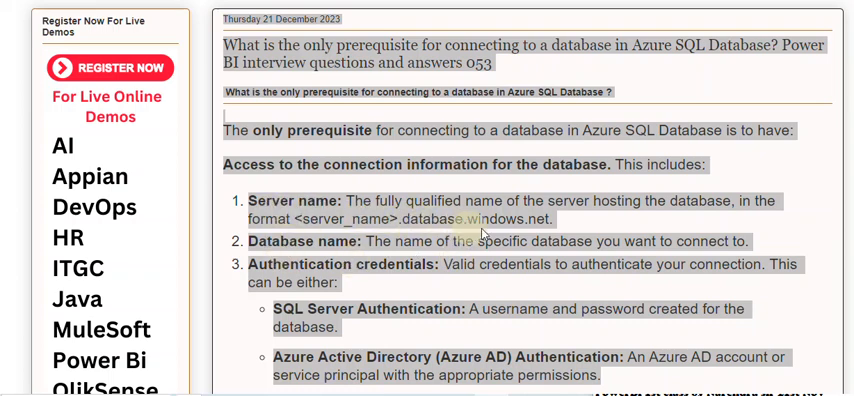
pyautogui.scroll(3)
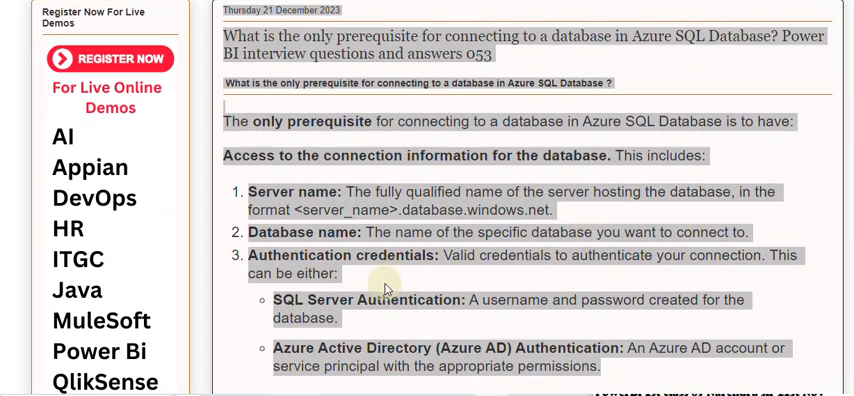
pyautogui.scroll(-3)
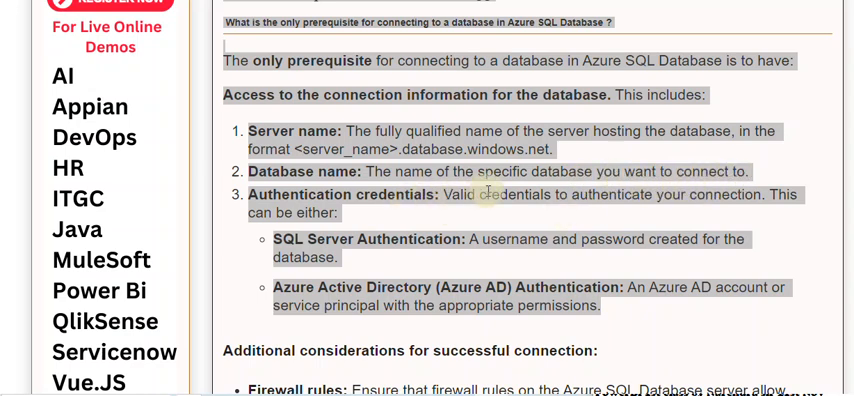
pyautogui.moveTo(790, 201)
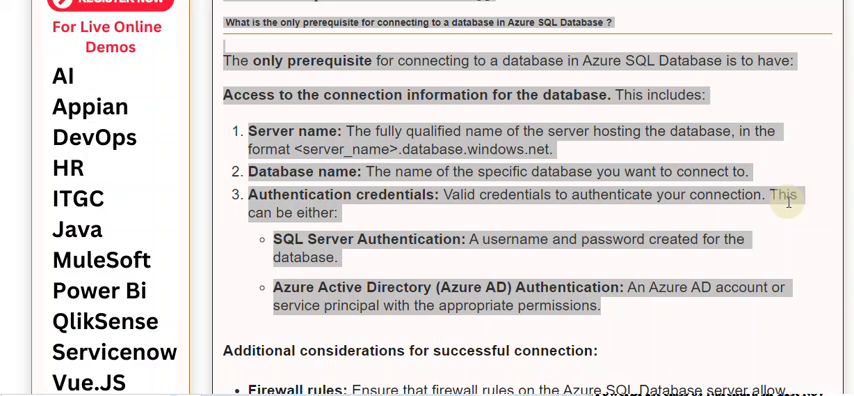
pyautogui.moveTo(285, 205)
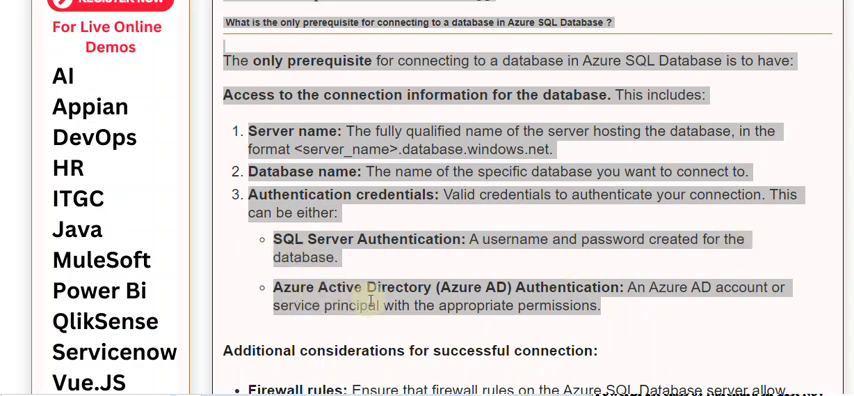
pyautogui.moveTo(685, 293)
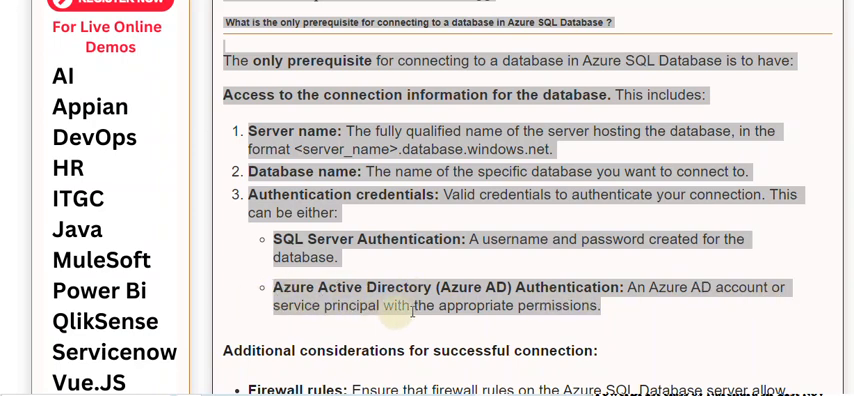
pyautogui.scroll(-3)
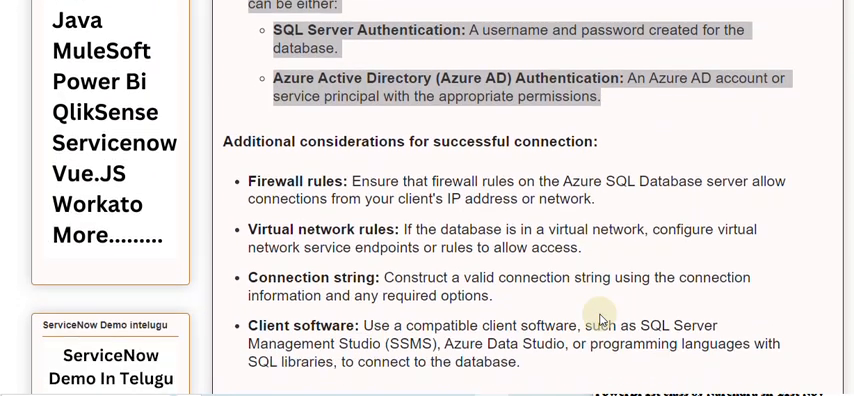
pyautogui.moveTo(605, 150)
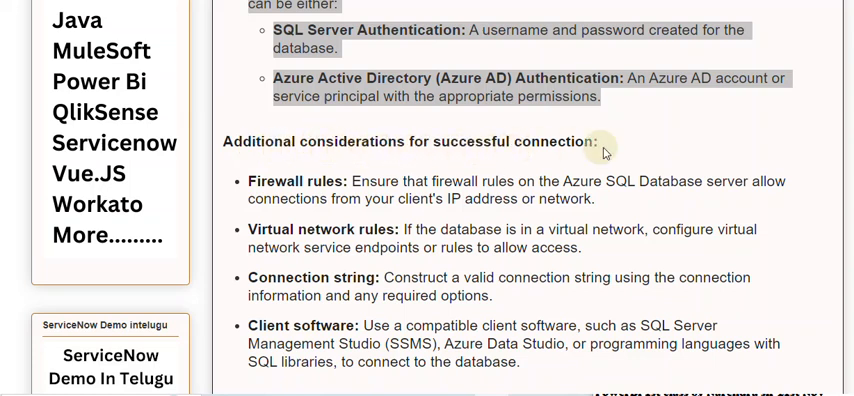
pyautogui.moveTo(358, 183)
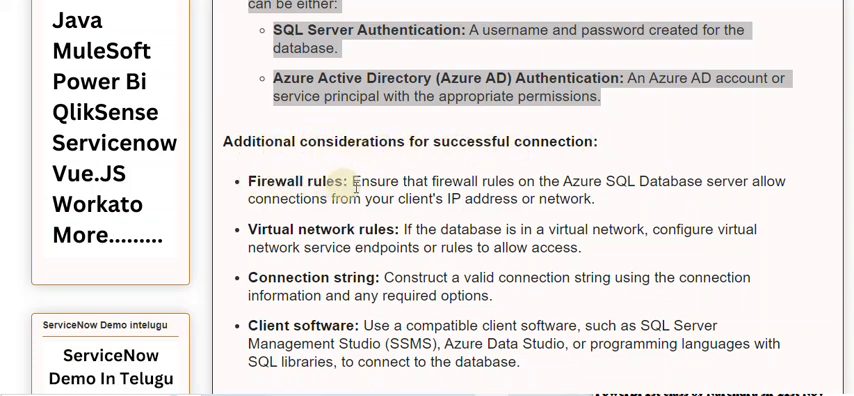
pyautogui.moveTo(630, 202)
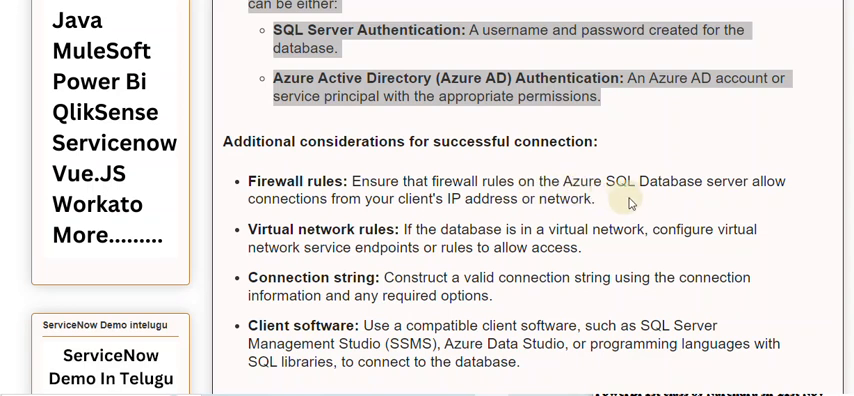
pyautogui.moveTo(275, 190)
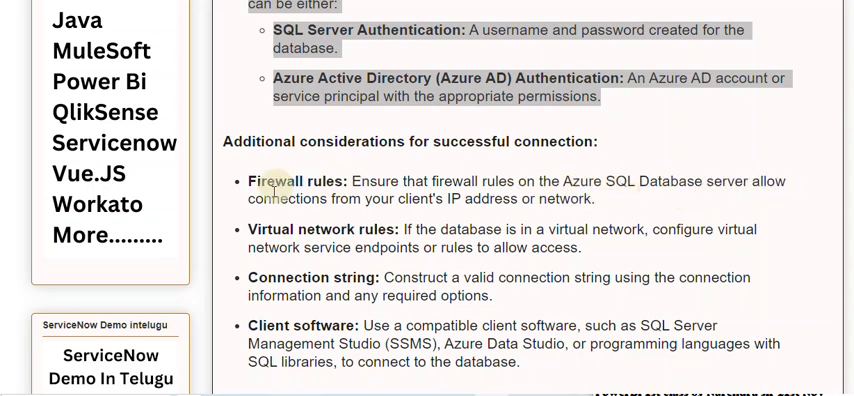
pyautogui.moveTo(615, 200)
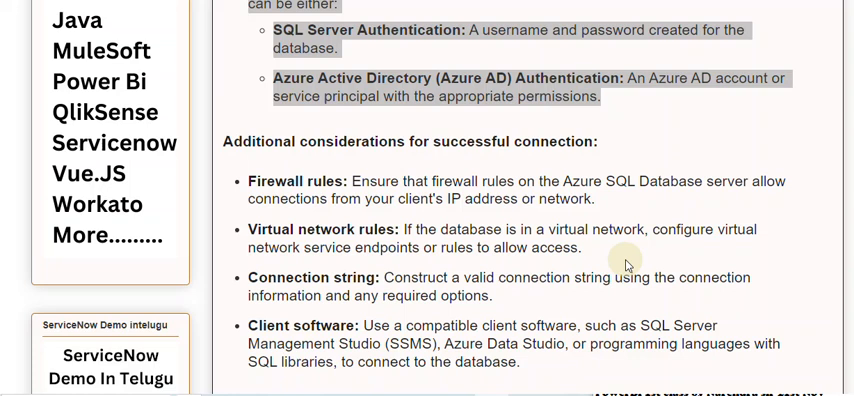
pyautogui.moveTo(489, 248)
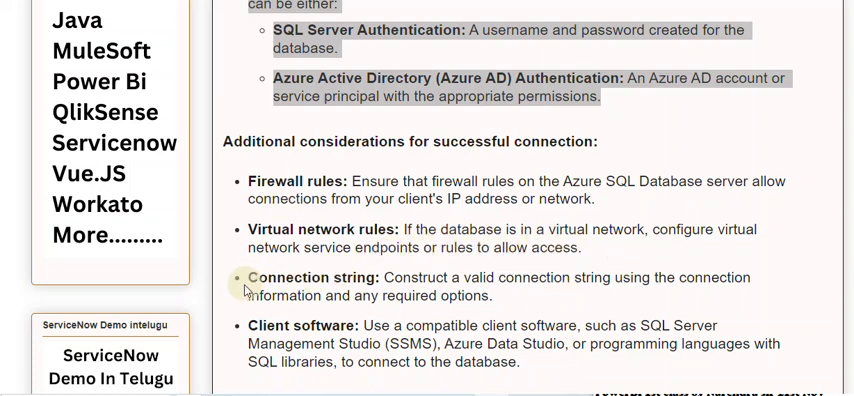
pyautogui.moveTo(472, 285)
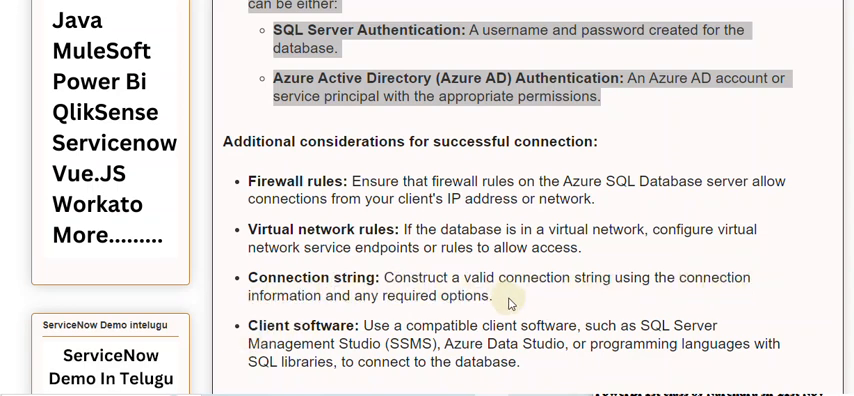
pyautogui.moveTo(390, 330)
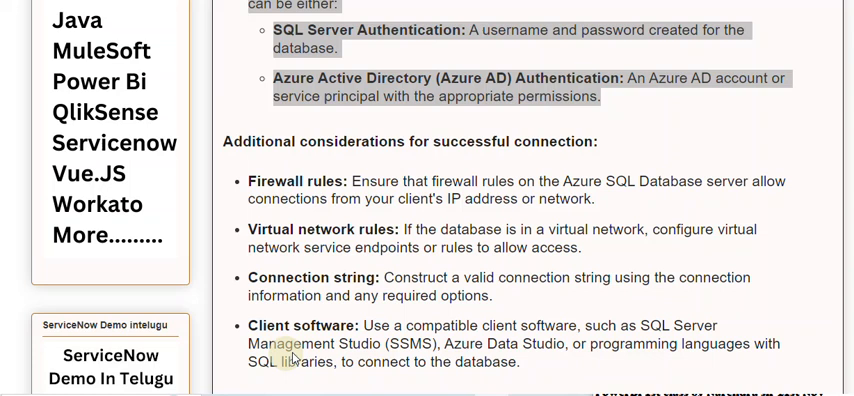
pyautogui.moveTo(534, 348)
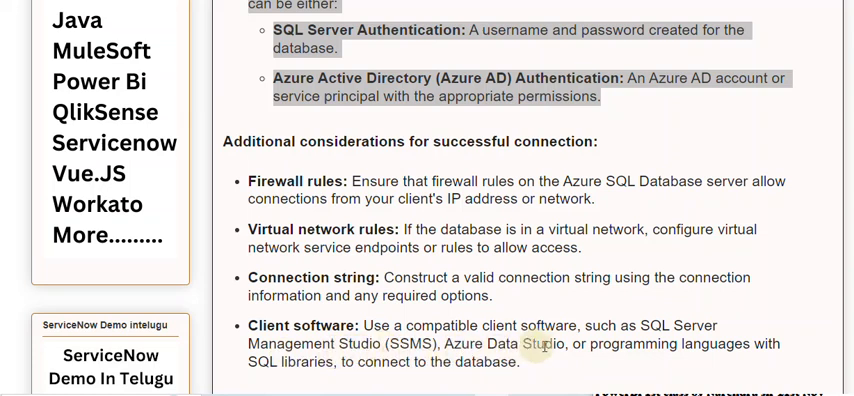
pyautogui.moveTo(398, 372)
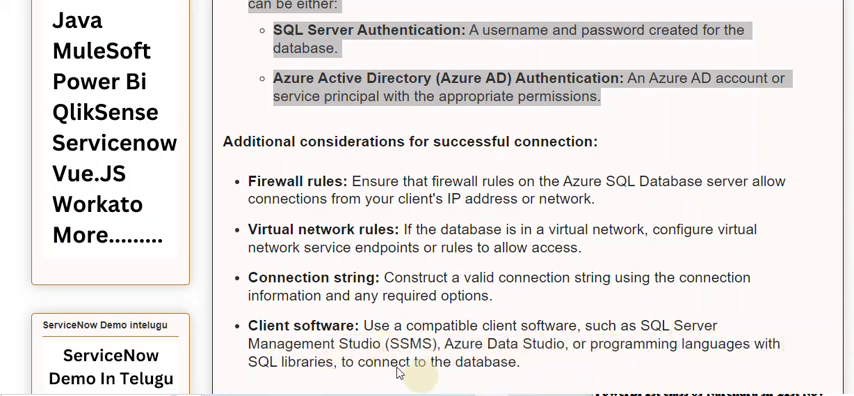